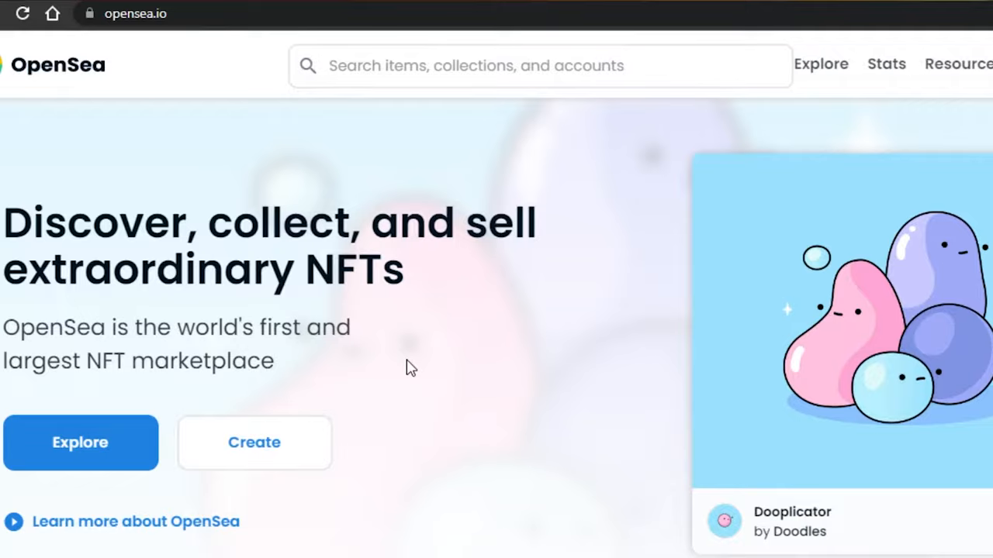
Reach Browse by category on the OpenSea home page and enter the Art category
scroll("down", 3)
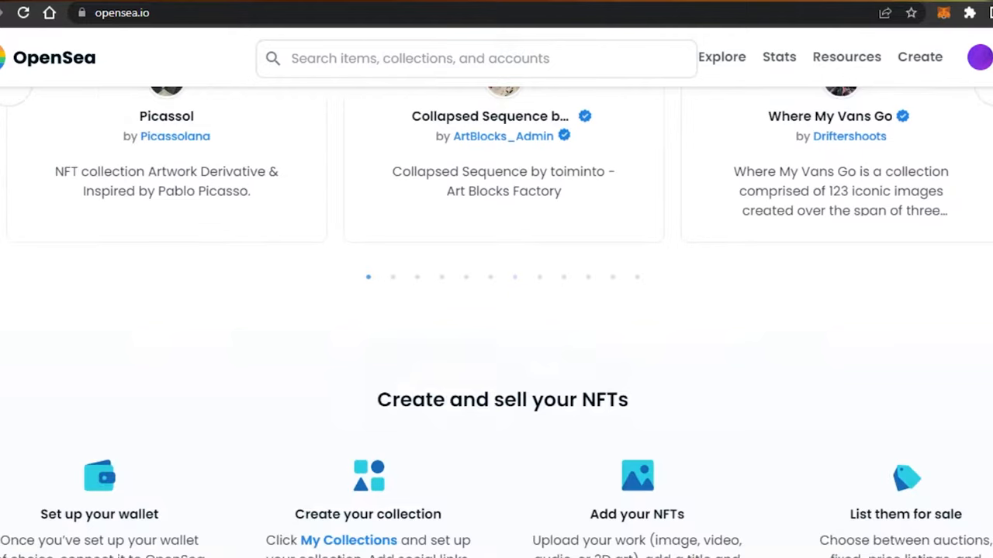
scroll("down", 3)
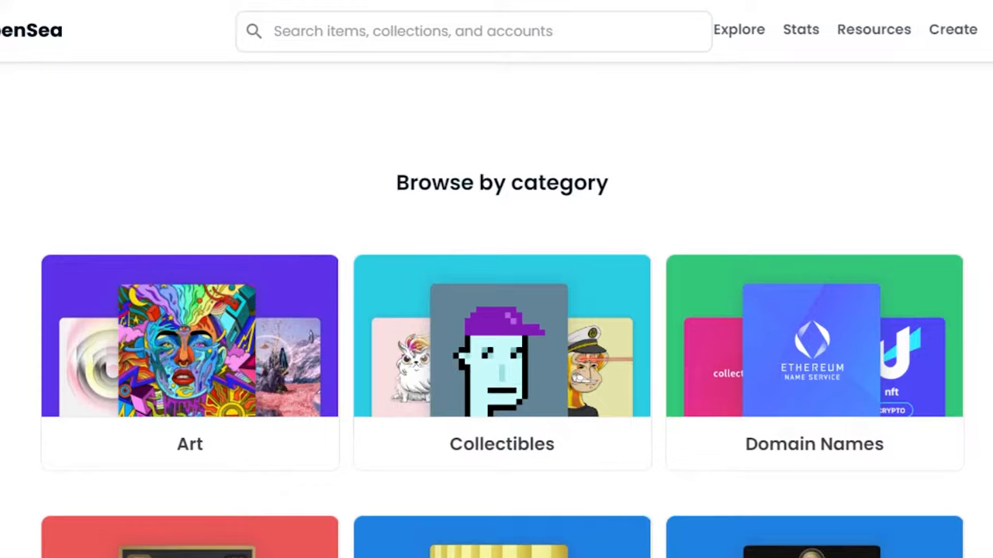
scroll("down", 3)
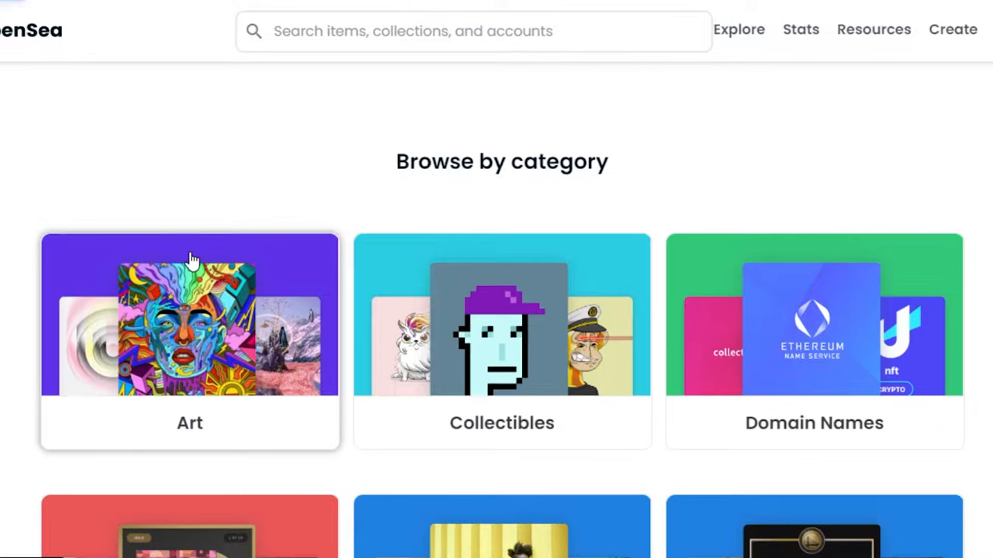
left_click(189, 338)
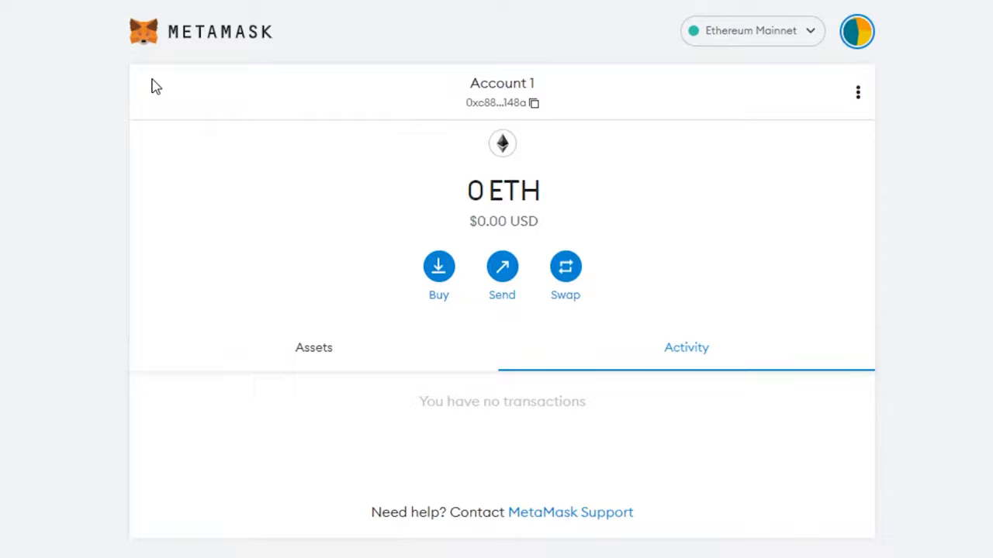
mouse_move(608, 172)
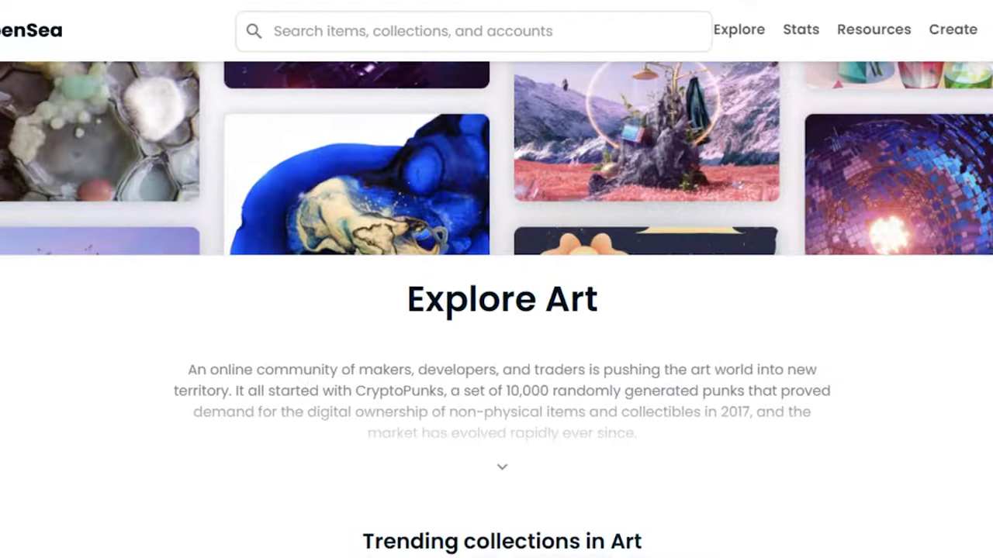
scroll("down", 3)
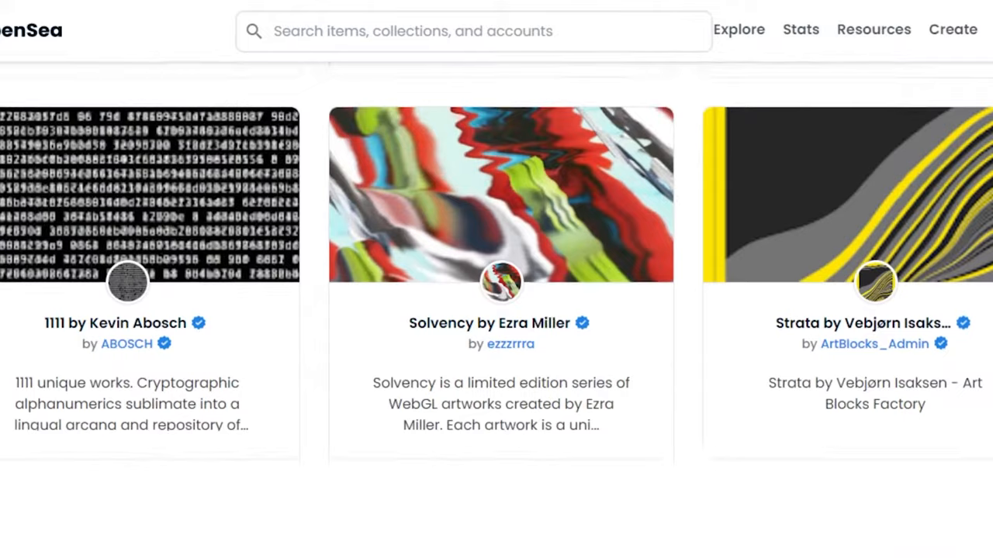
scroll("down", 3)
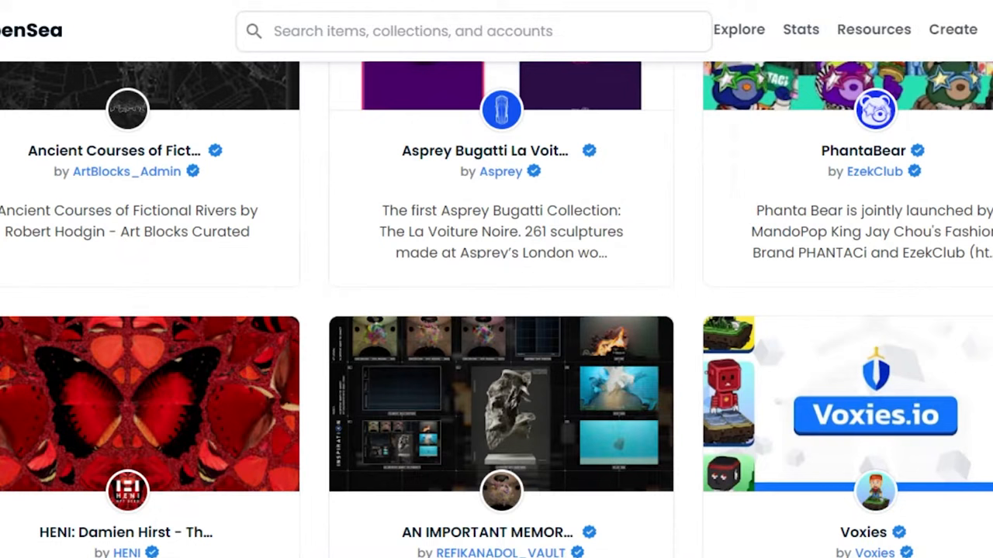
scroll("down", 3)
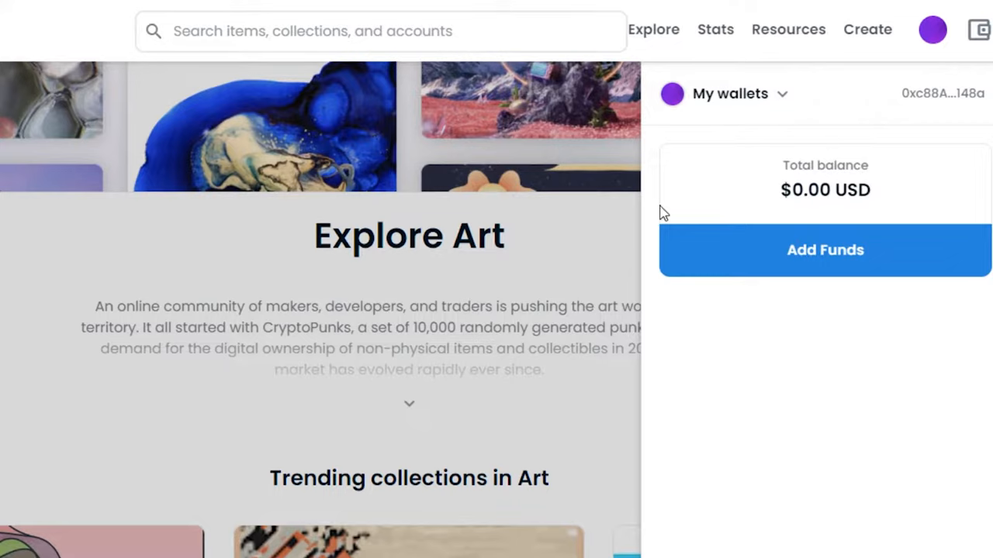
mouse_move(815, 136)
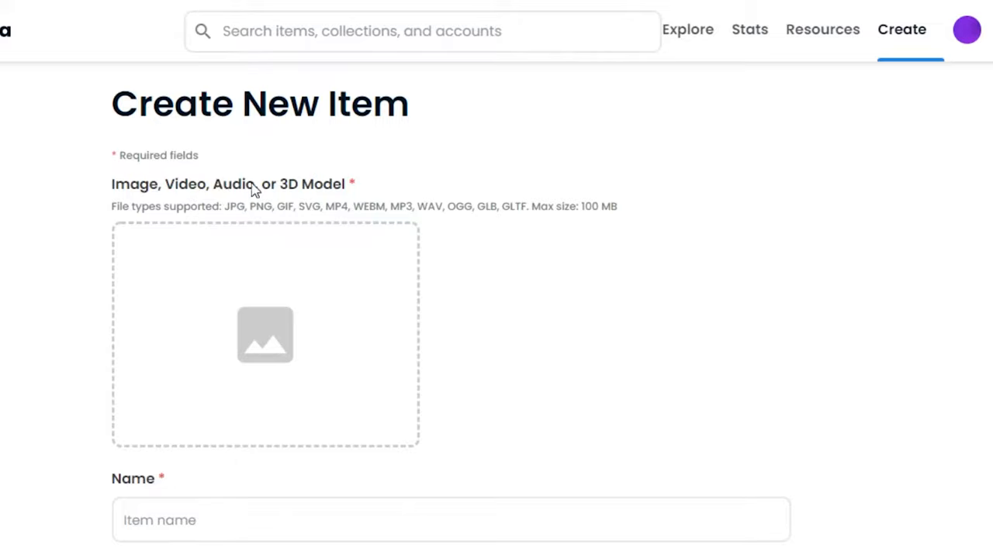
mouse_move(227, 249)
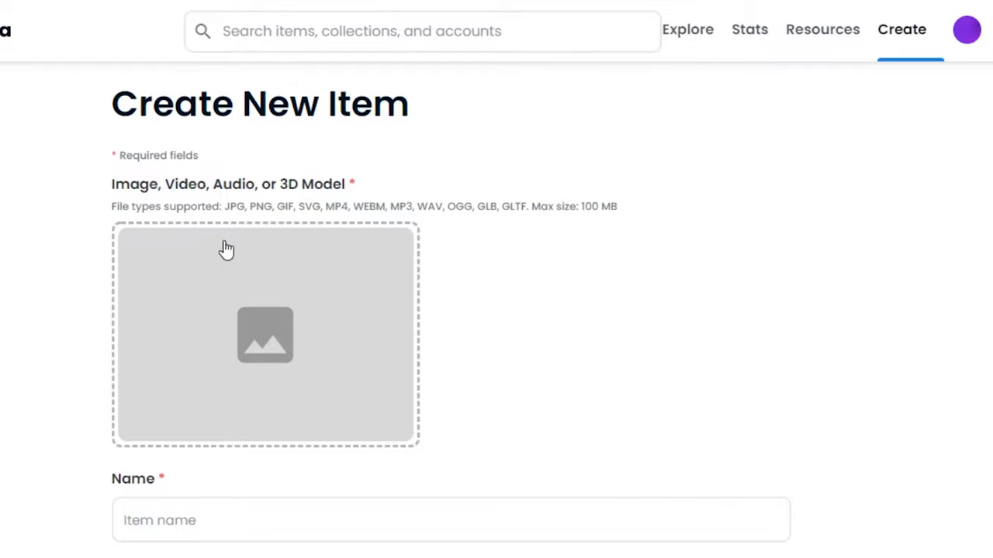
mouse_move(386, 305)
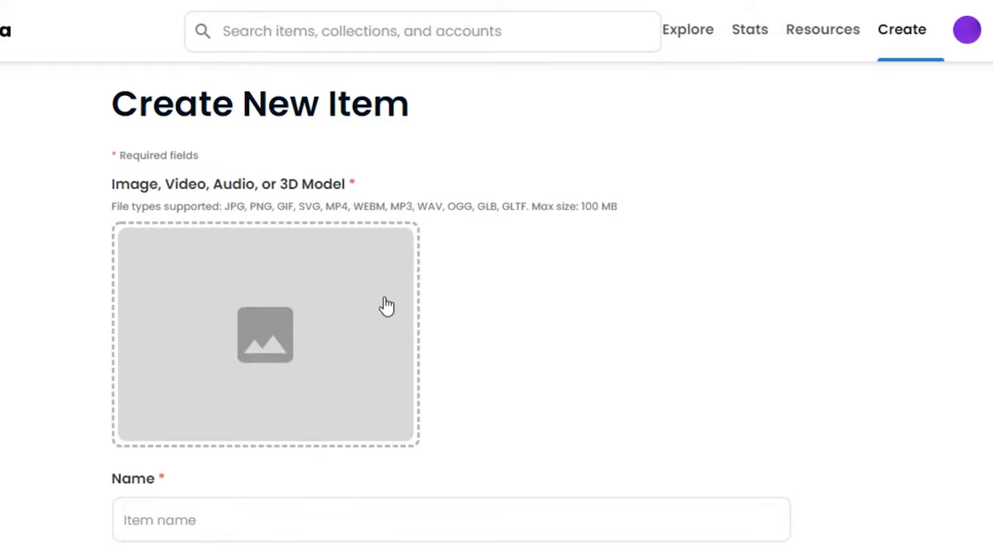
Upload the dancer-in-orange-dress painting file as the new item's media
left_click(264, 336)
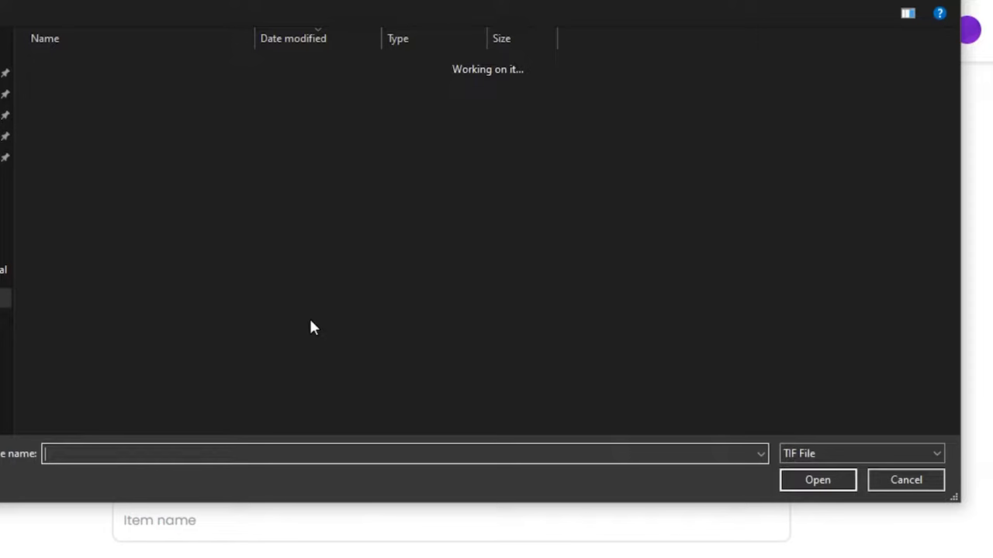
left_click(818, 480)
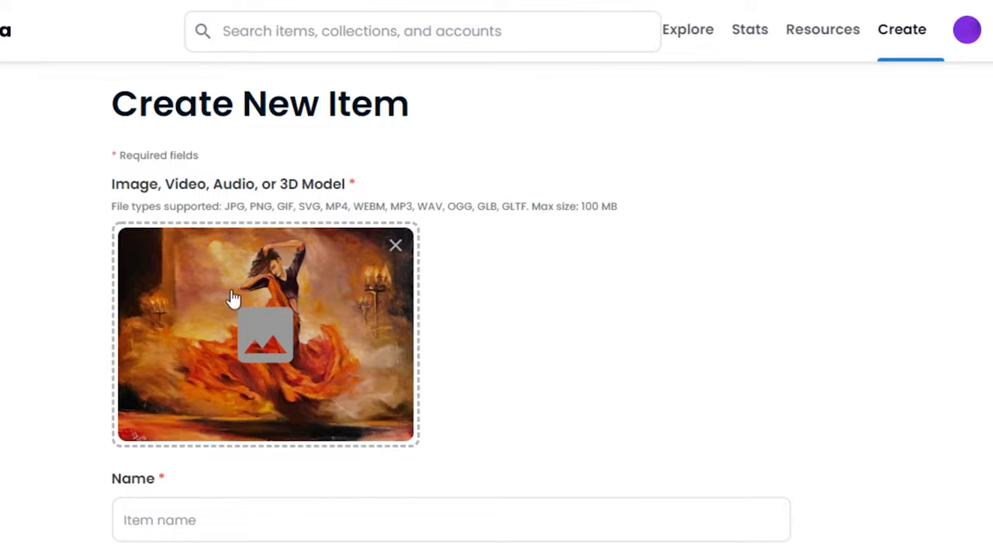
mouse_move(352, 332)
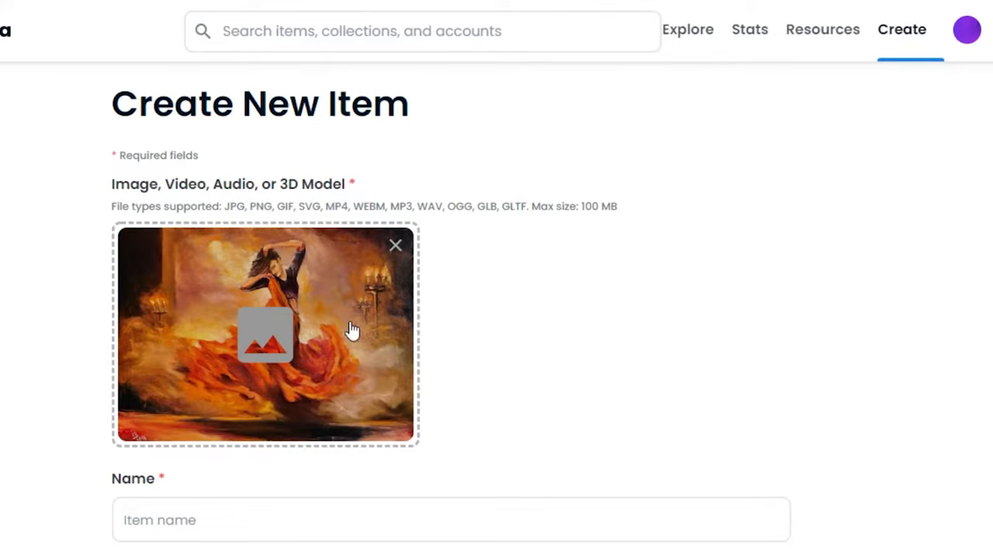
scroll("down", 3)
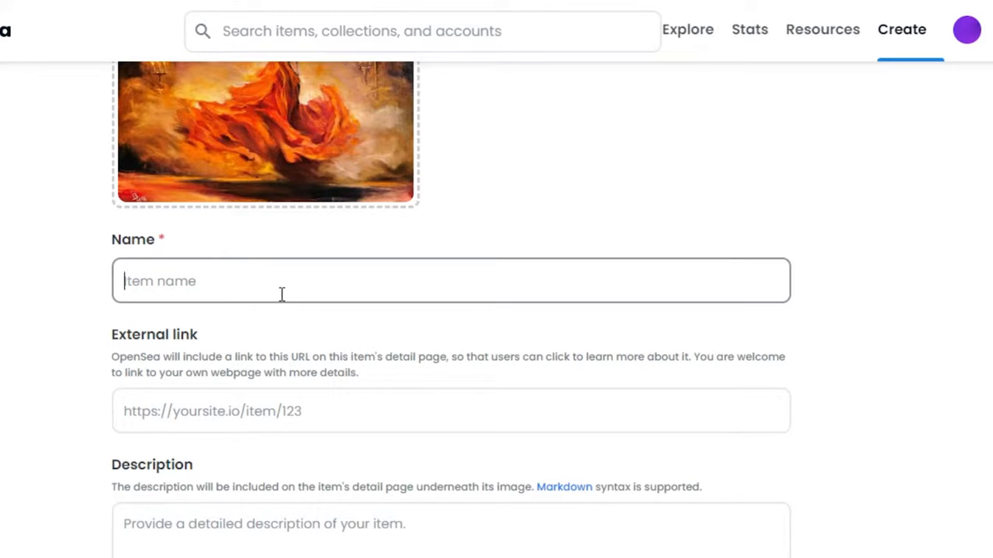
Name the item 'The Last dance' and enter a short placeholder description
type("The Last dance")
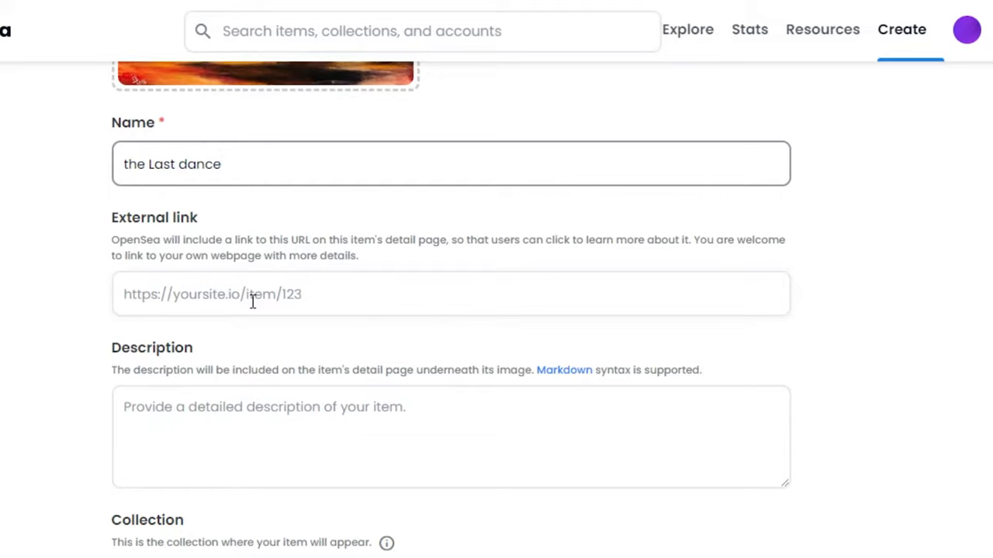
scroll("down", 3)
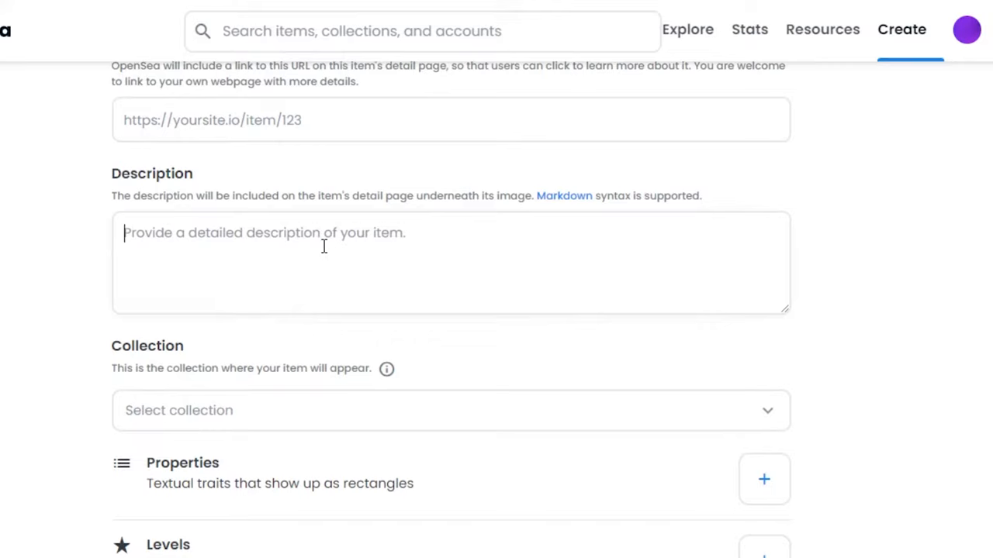
type("description....")
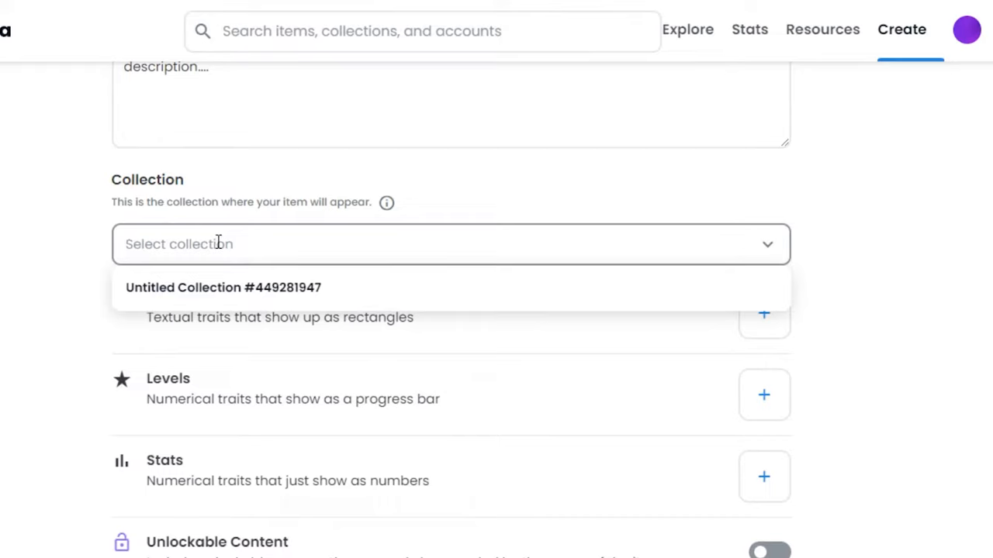
Assign the item to Untitled Collection #449281947
left_click(212, 287)
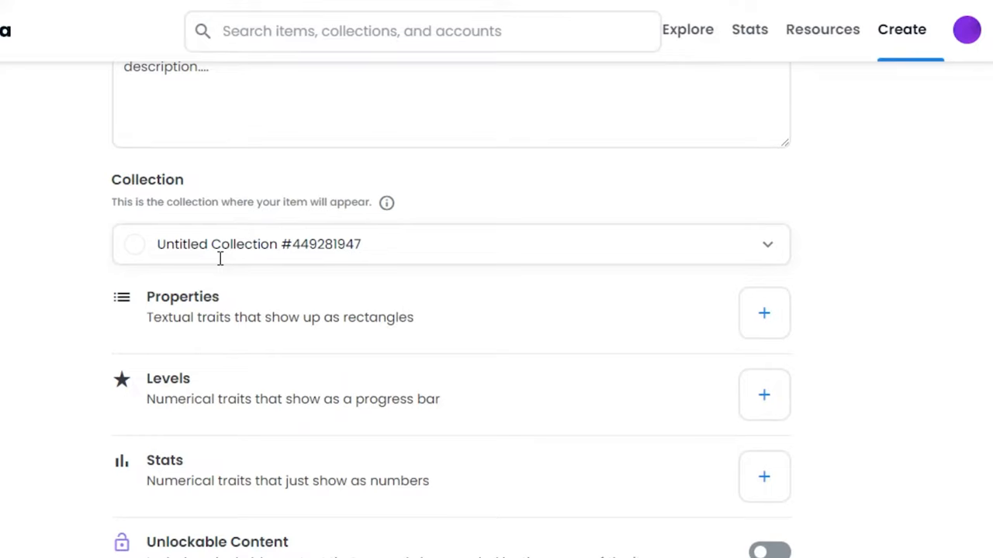
left_click(966, 30)
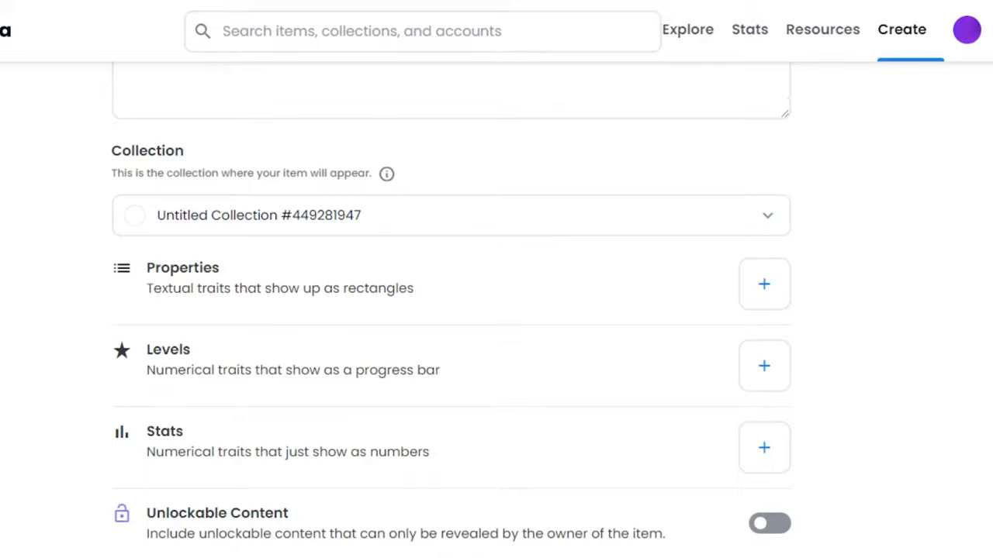
Add and save two properties: color Yellow and gender Female
scroll("down", 3)
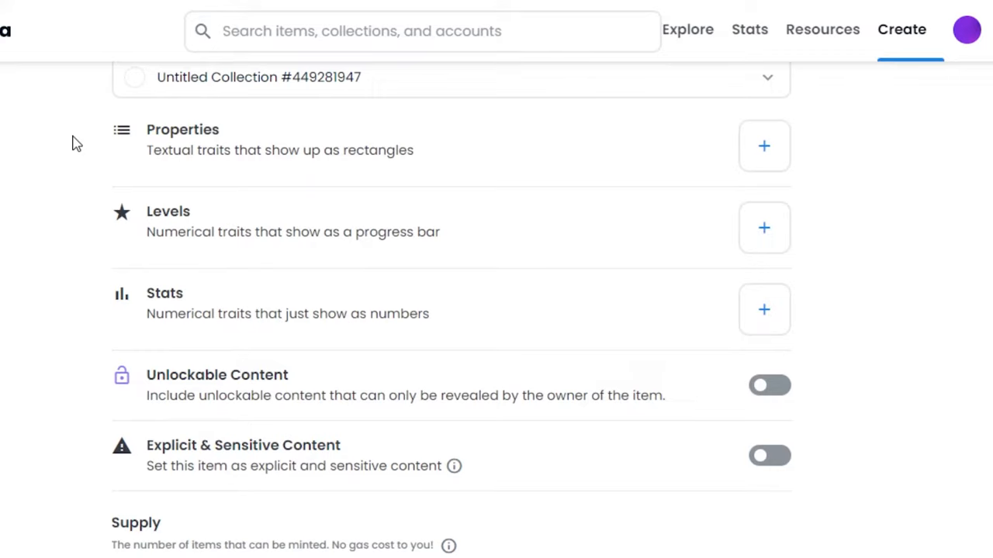
mouse_move(215, 224)
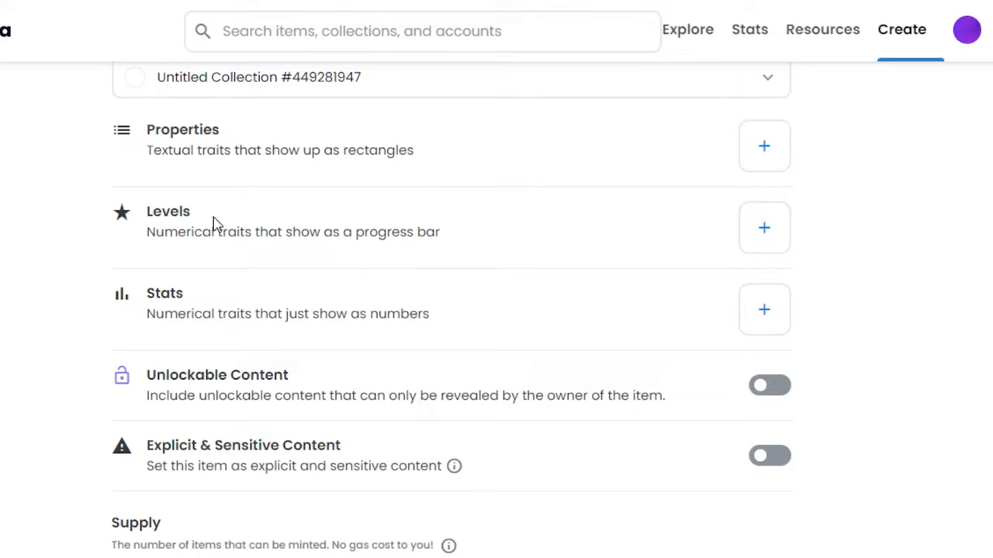
left_click(764, 146)
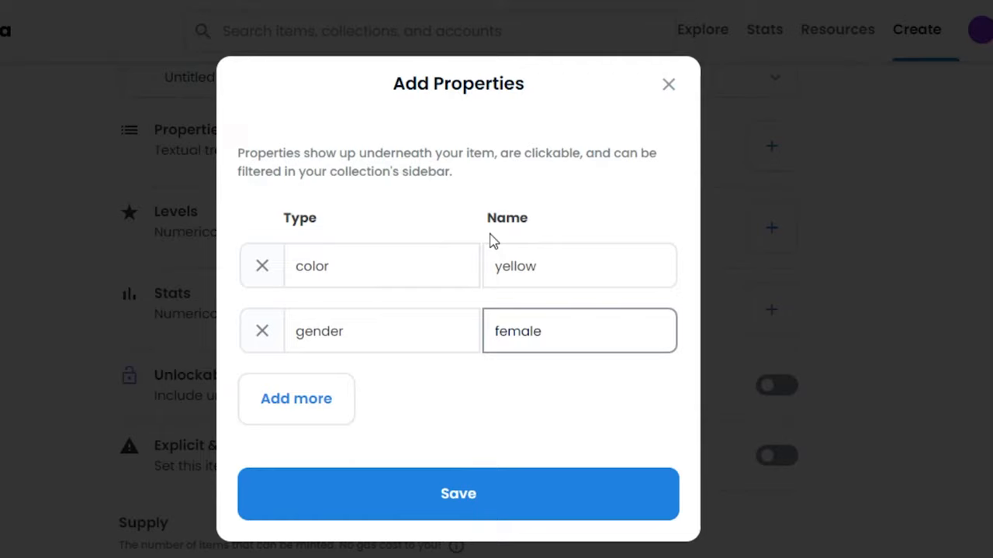
left_click(458, 494)
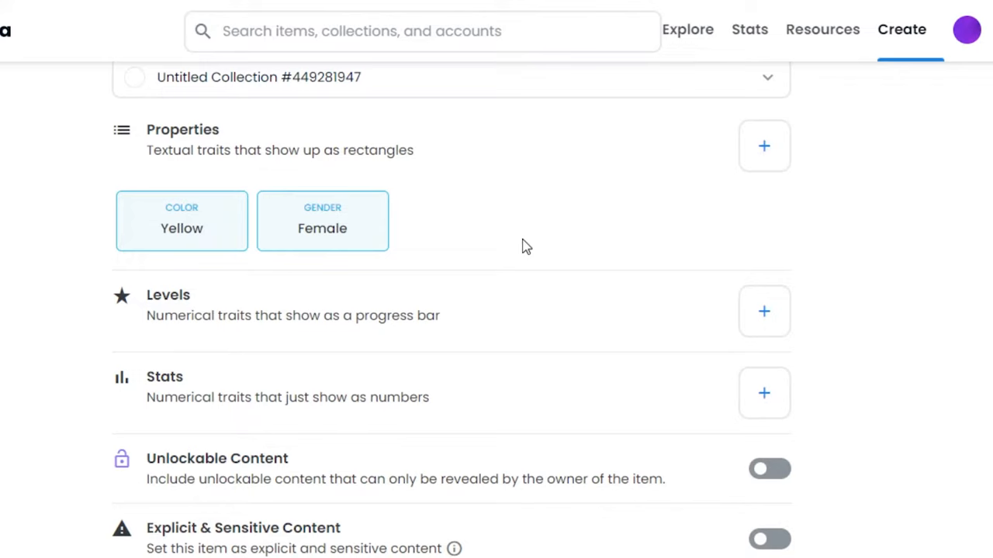
scroll("down", 3)
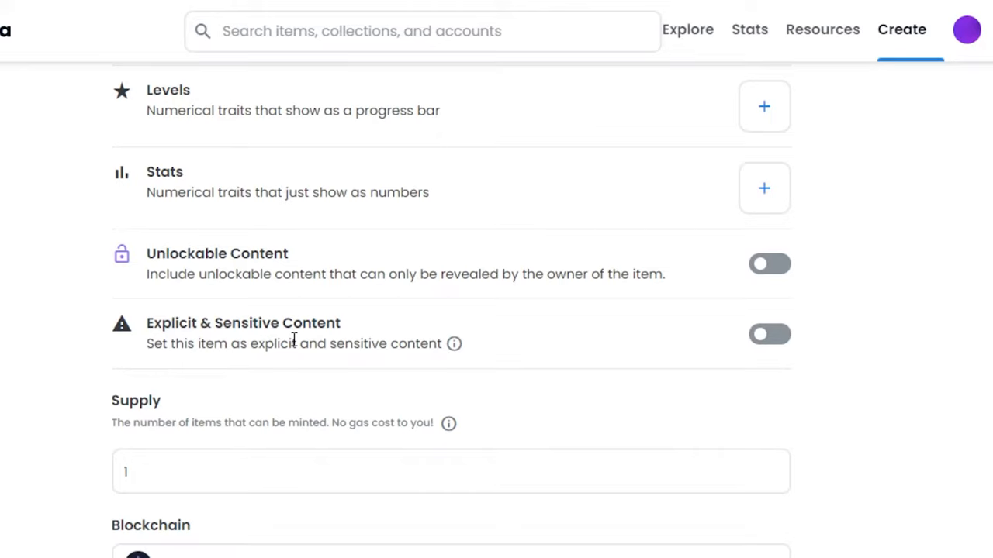
mouse_move(215, 335)
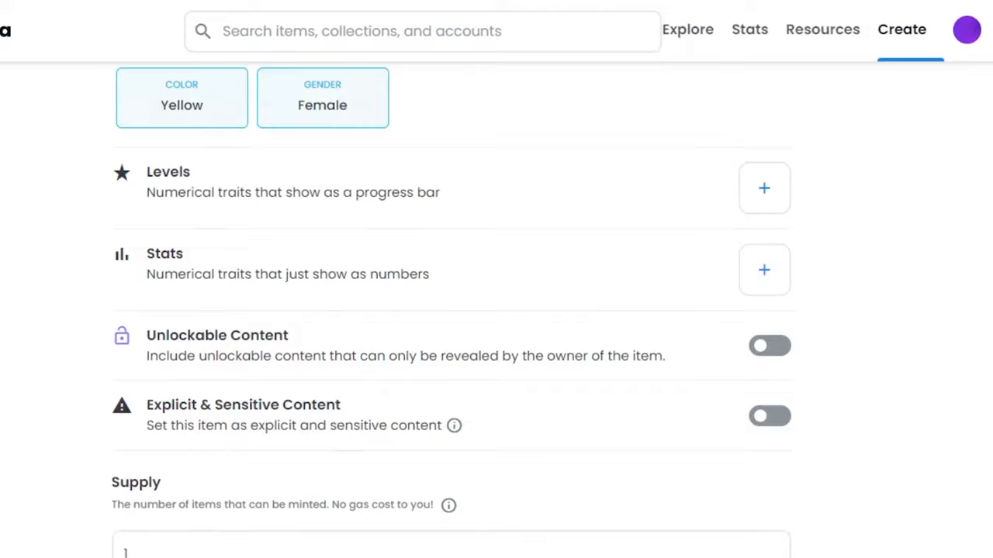
scroll("down", 3)
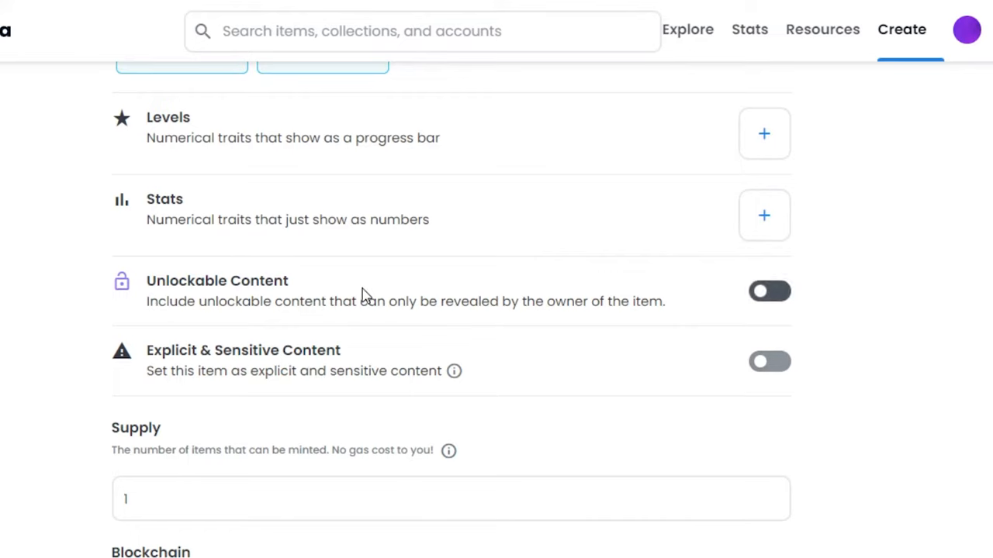
scroll("down", 3)
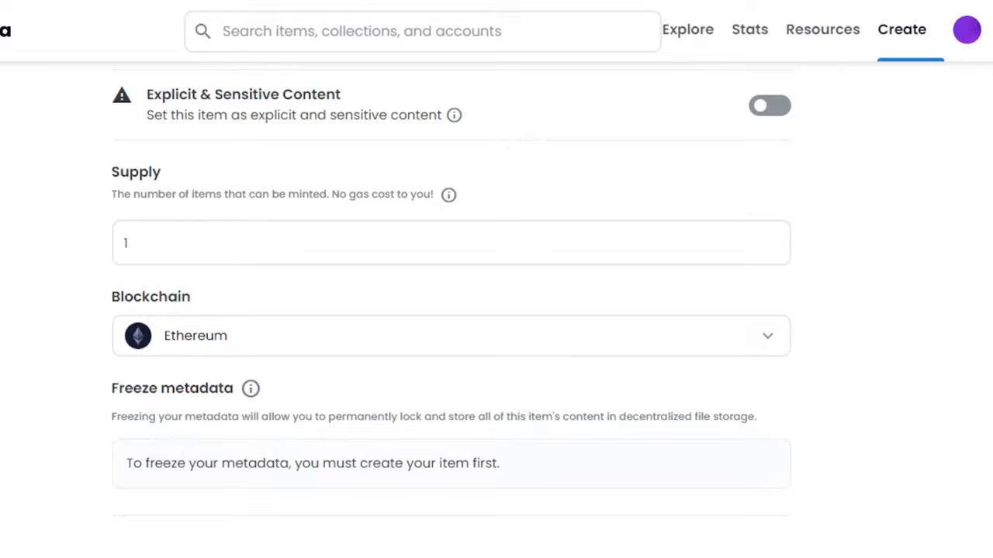
scroll("down", 3)
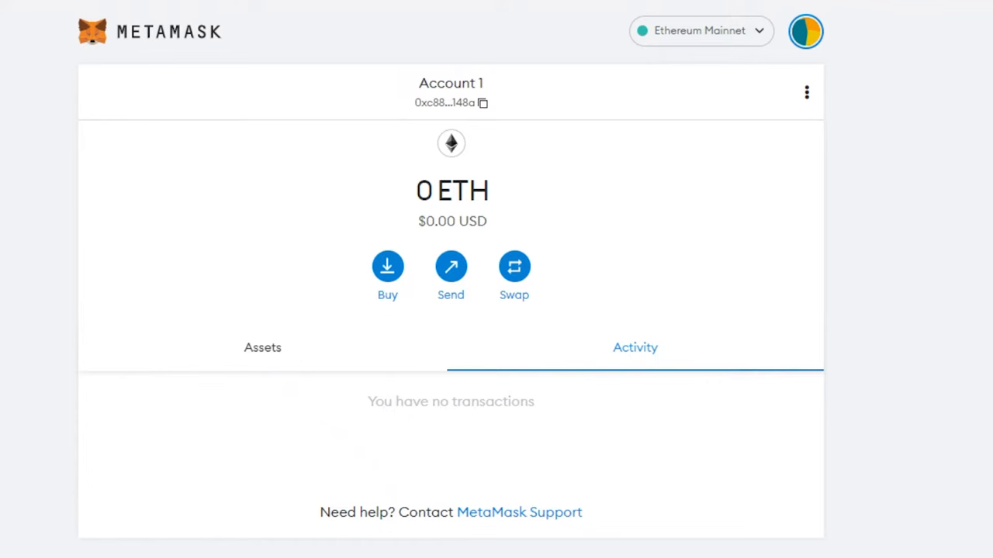
View the MetaMask wallet's Activity, showing 0 ETH and no transactions
left_click(701, 31)
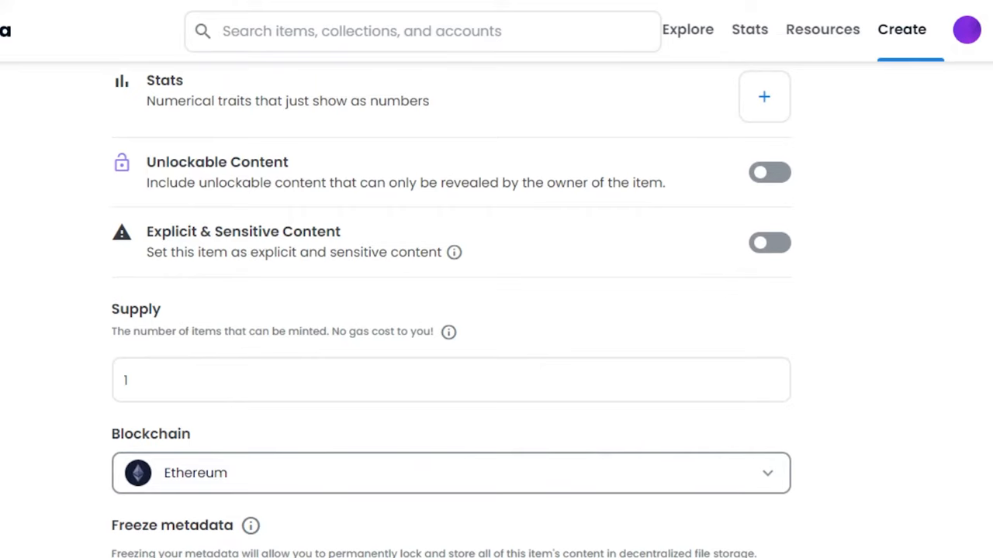
Create the item and tick the 'I'm not a robot' reCAPTCHA to finish minting
left_click(166, 500)
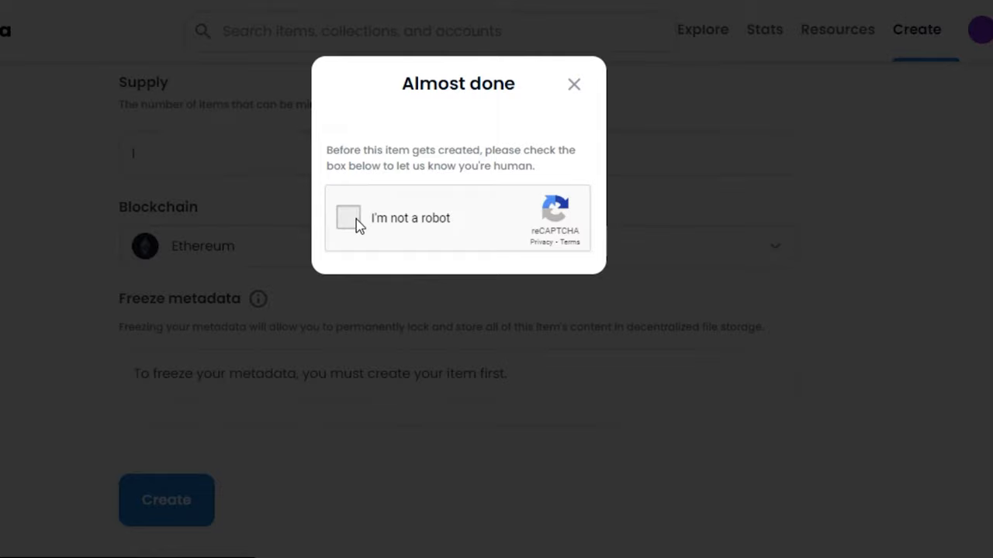
left_click(347, 218)
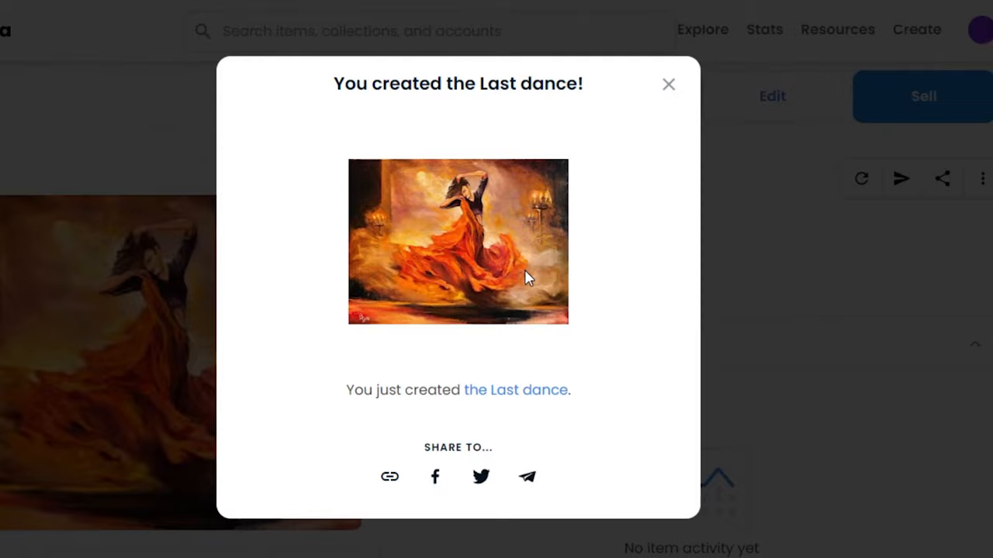
Dismiss the 'You created the Last dance!' notice, review the item page, and start a Sell listing
left_click(667, 85)
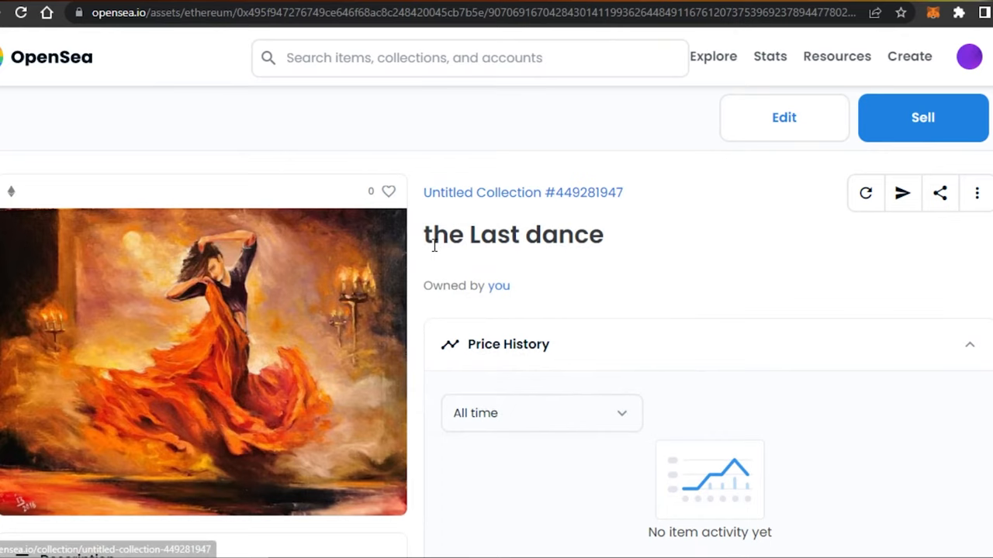
mouse_move(877, 333)
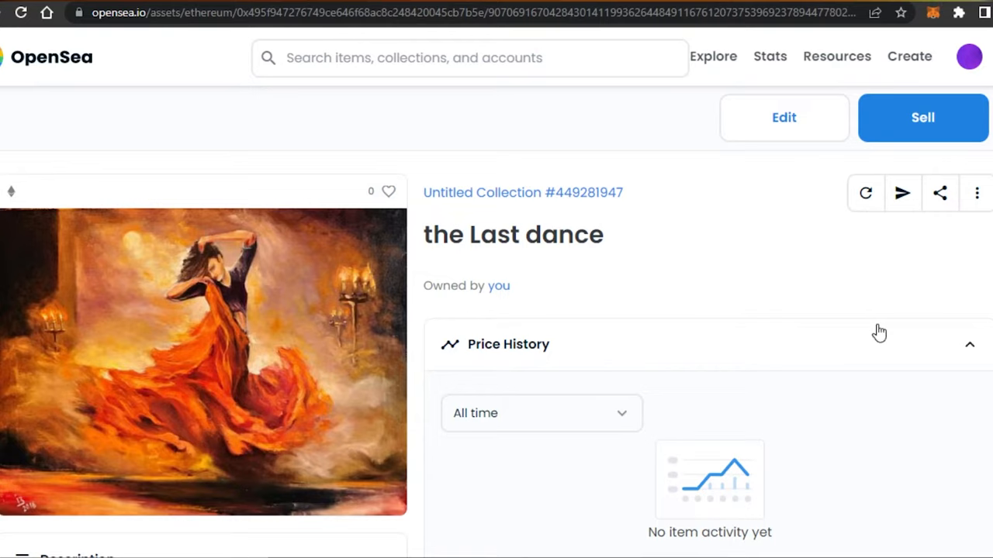
scroll("down", 3)
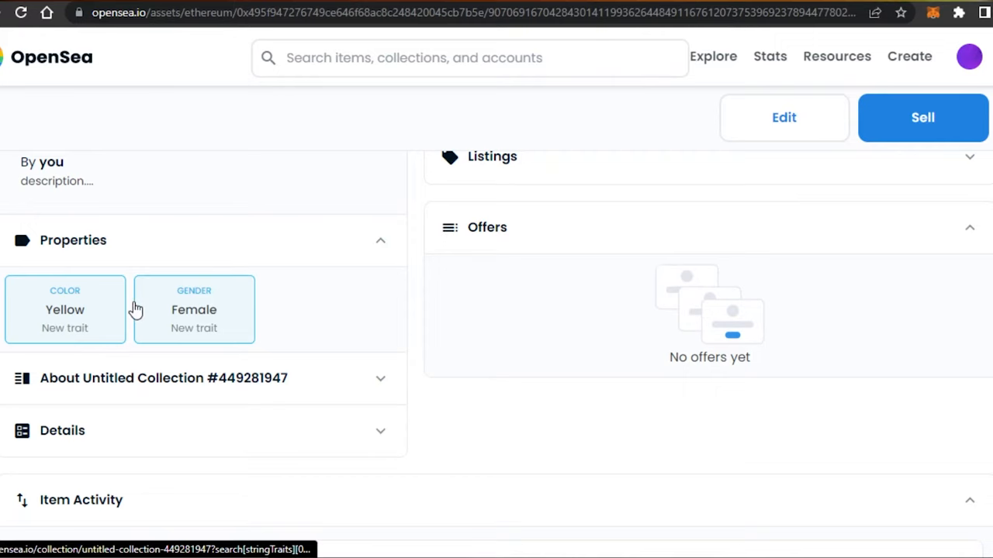
scroll("up", 3)
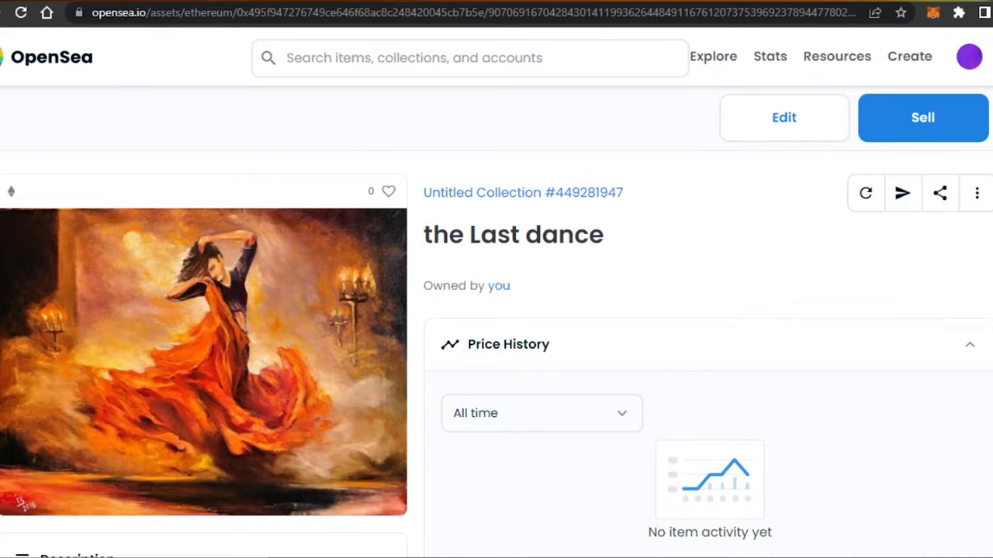
mouse_move(356, 307)
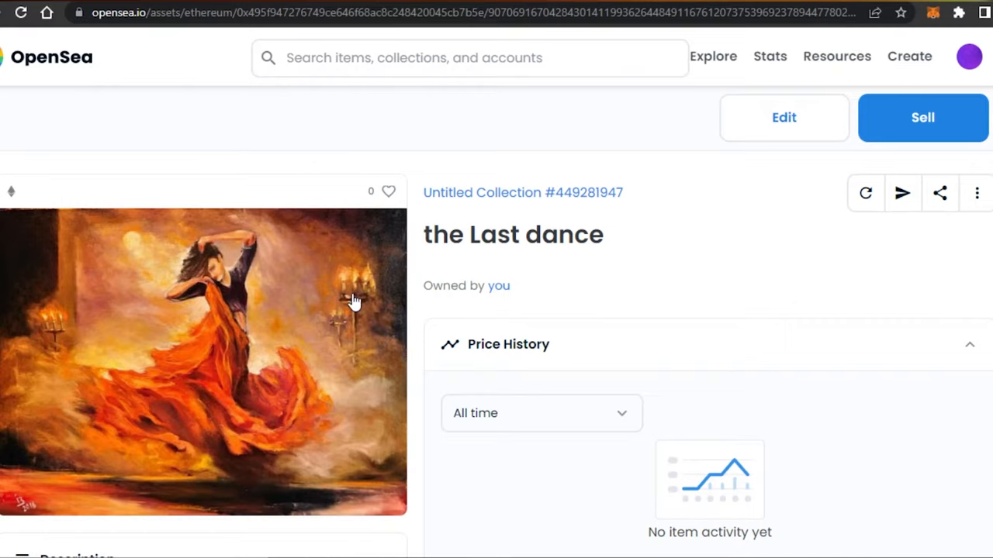
left_click(922, 118)
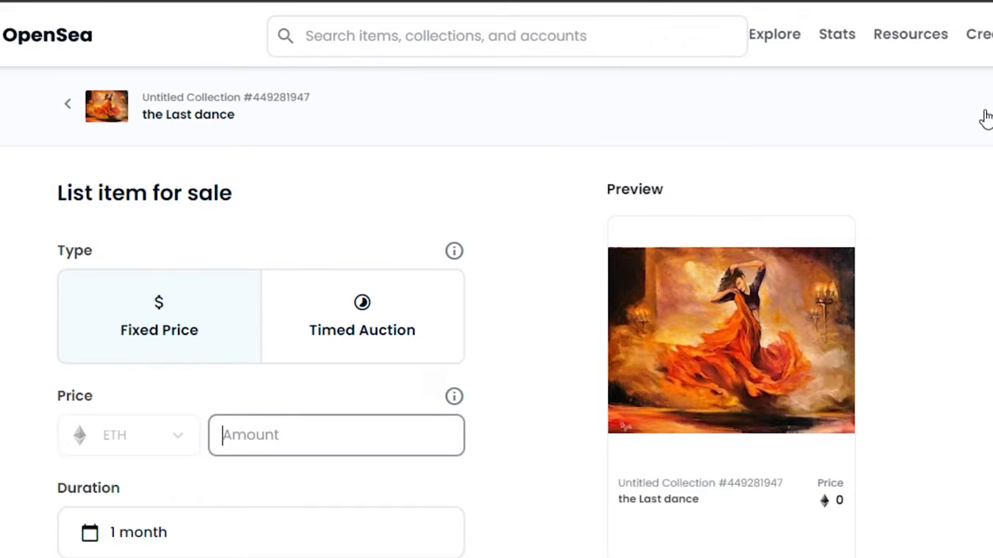
Enter a fixed price of 0.08 ETH and review the total and 2.5% service fee
scroll("down", 3)
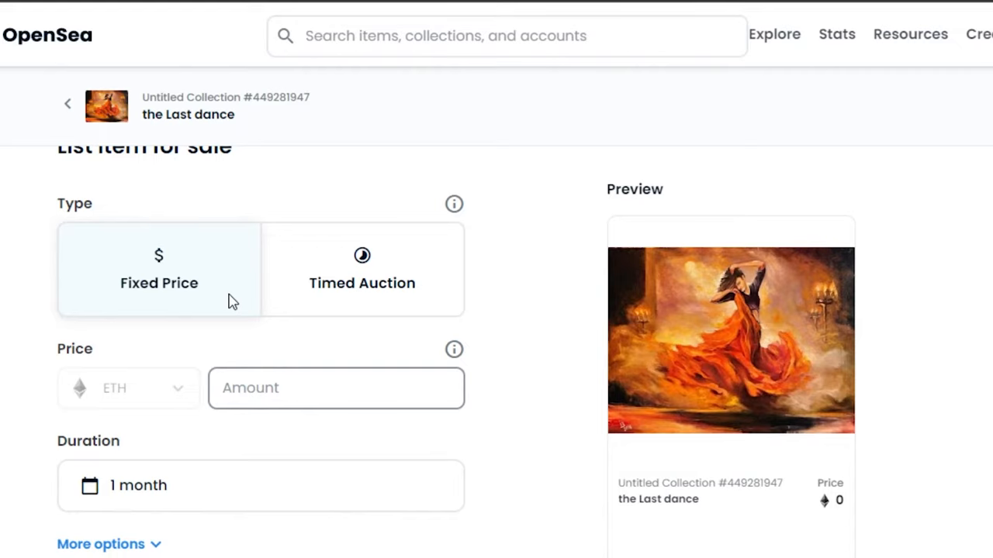
left_click(335, 389)
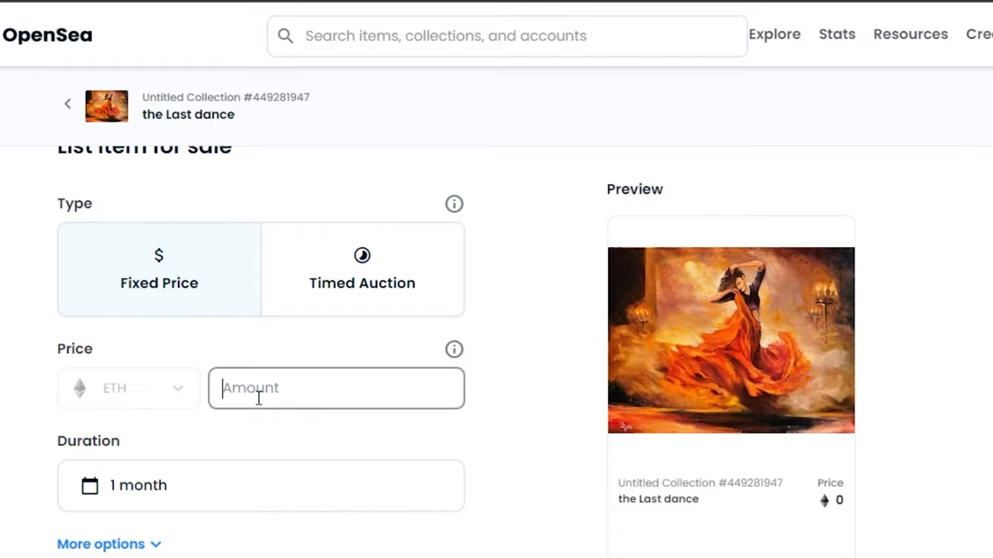
type("0.08")
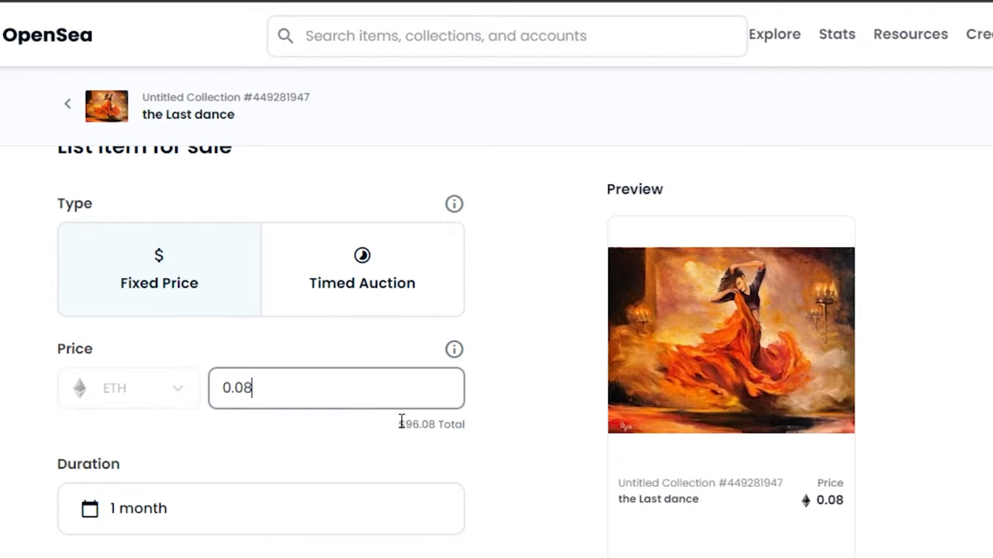
scroll("down", 3)
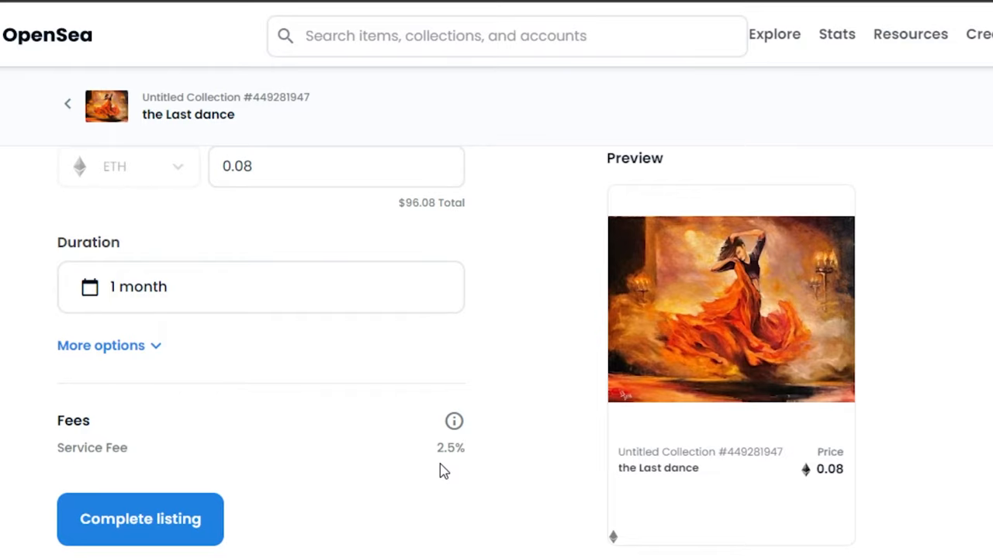
scroll("up", 3)
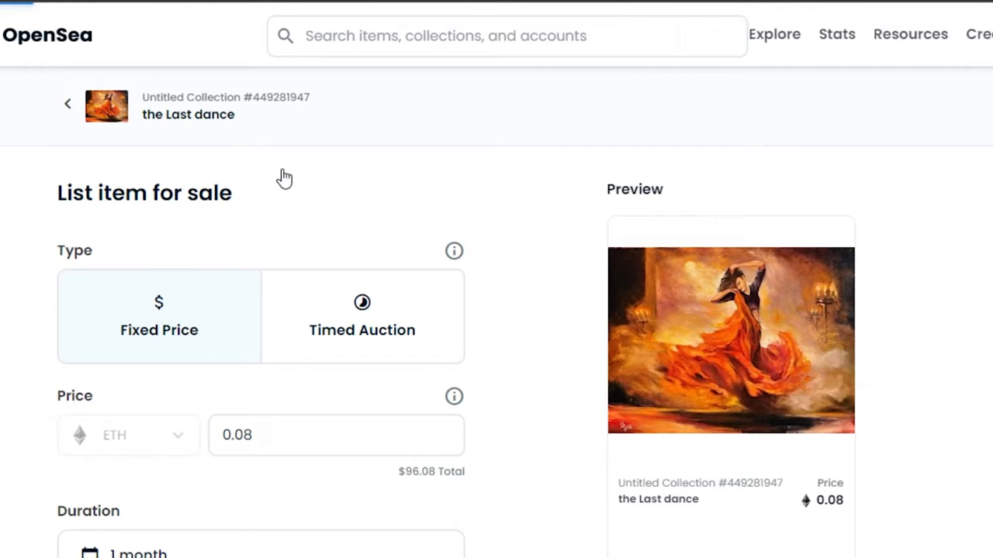
mouse_move(93, 151)
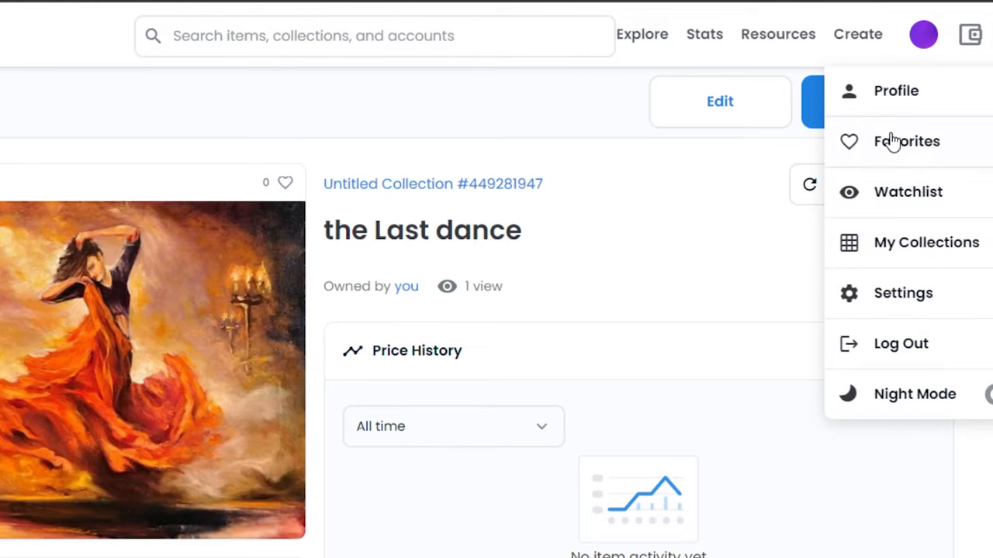
Close the account menu and browse down the Last dance item page
left_click(466, 290)
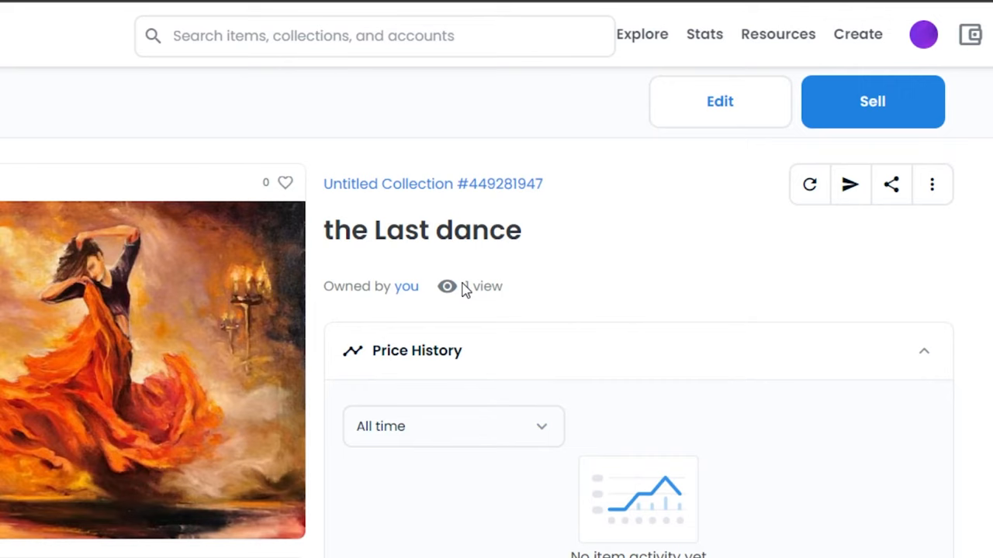
scroll("down", 3)
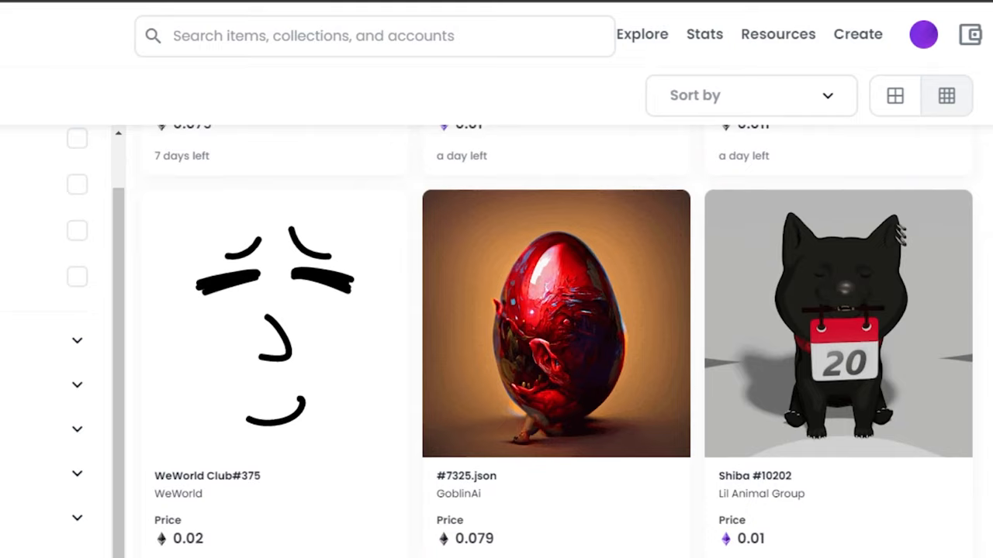
Look through the All NFTs marketplace grid and ETH prices, then head to the rankings page
scroll("down", 3)
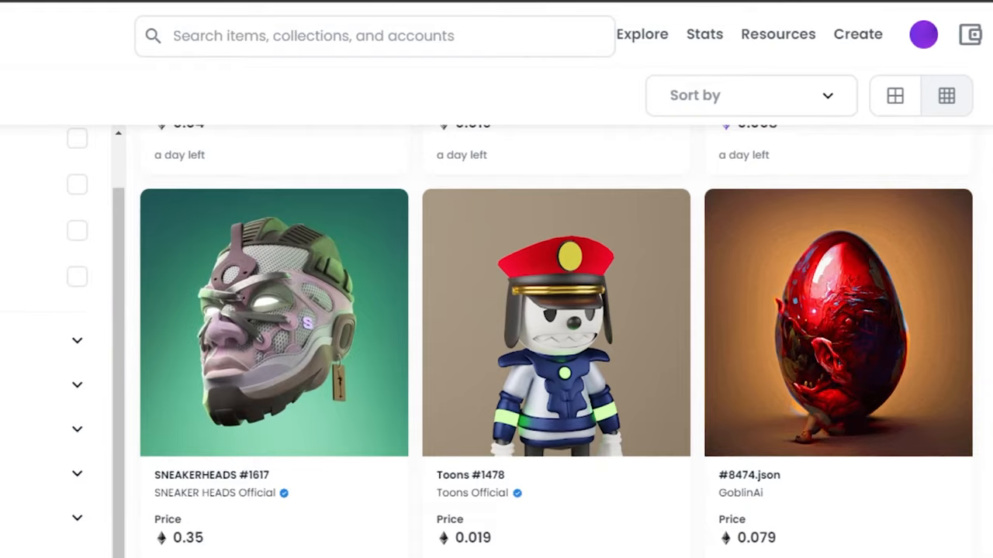
scroll("down", 3)
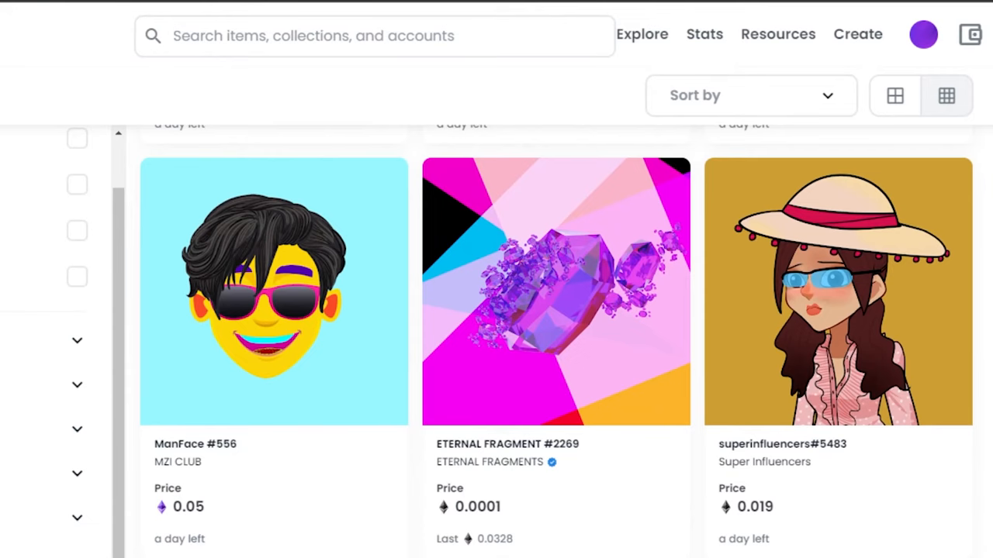
scroll("down", 3)
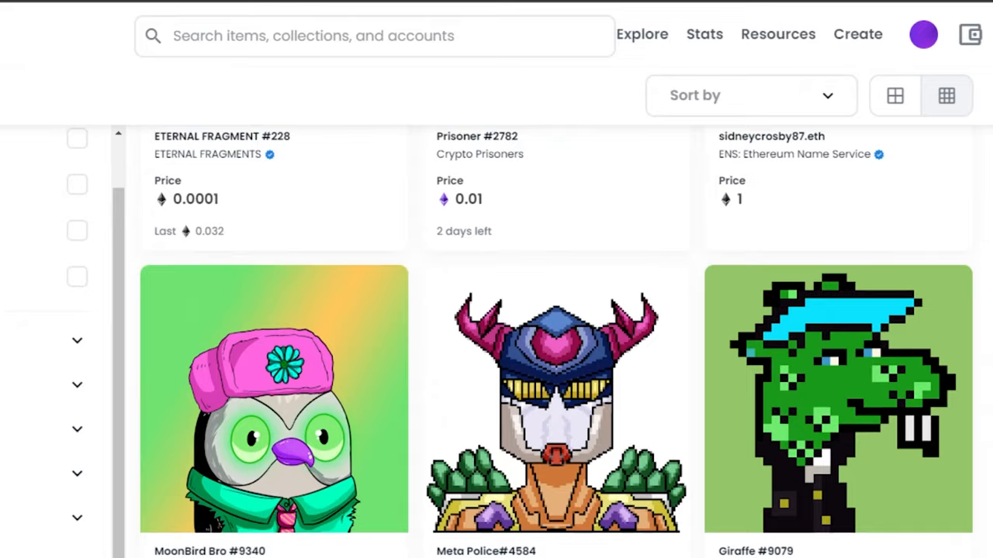
scroll("down", 3)
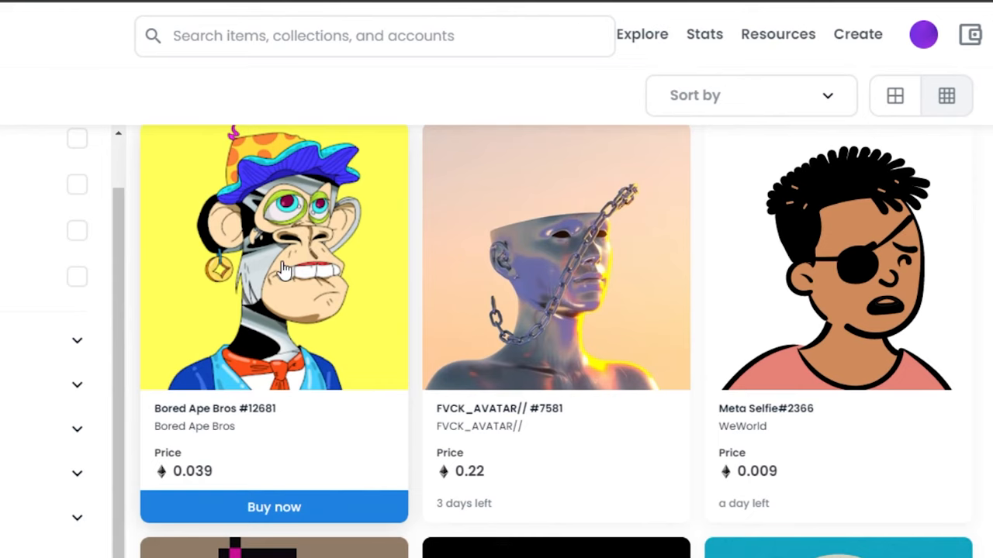
left_click(704, 34)
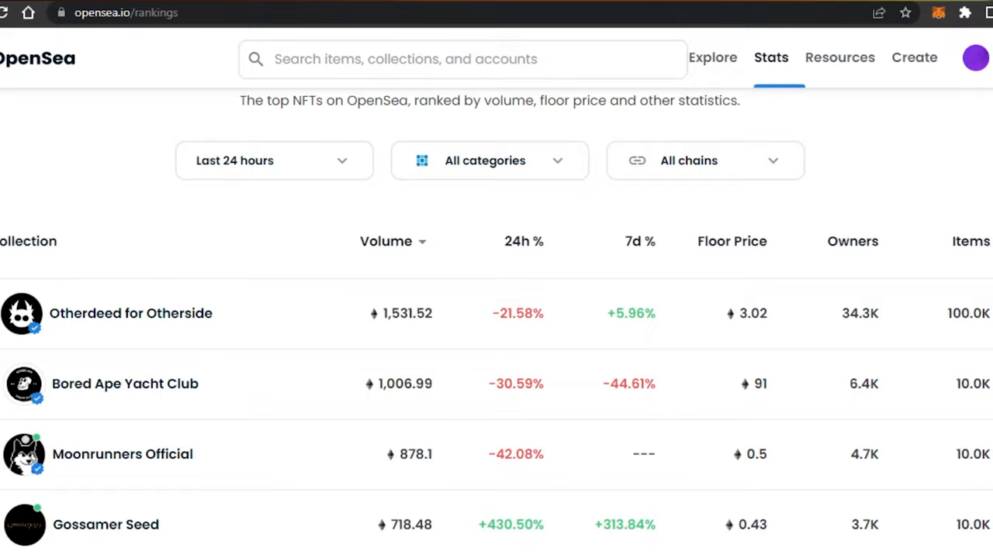
scroll("down", 3)
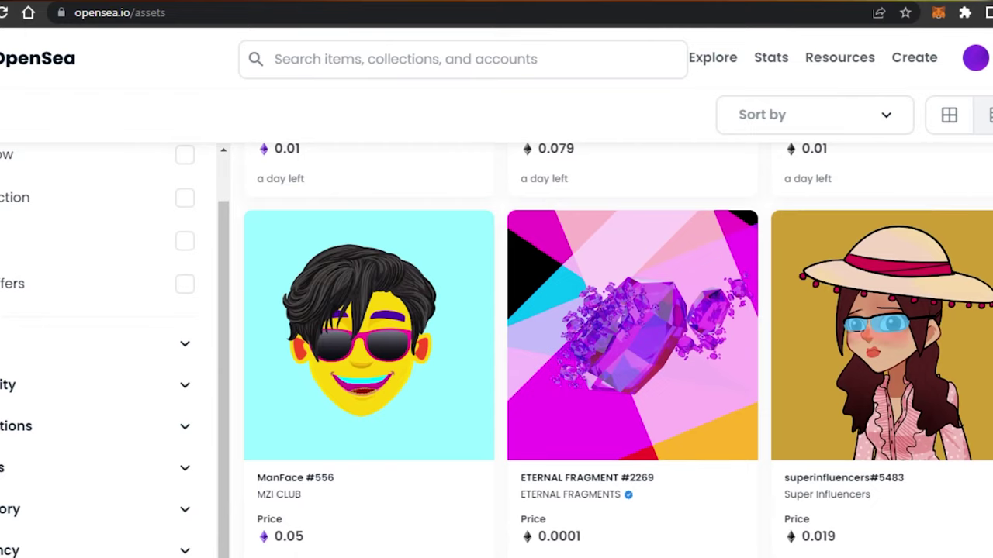
scroll("down", 3)
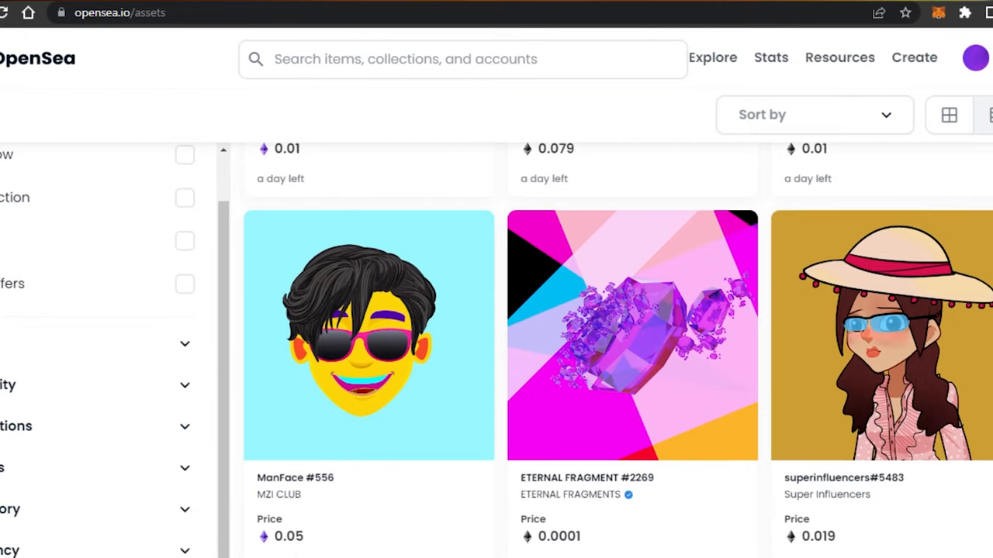